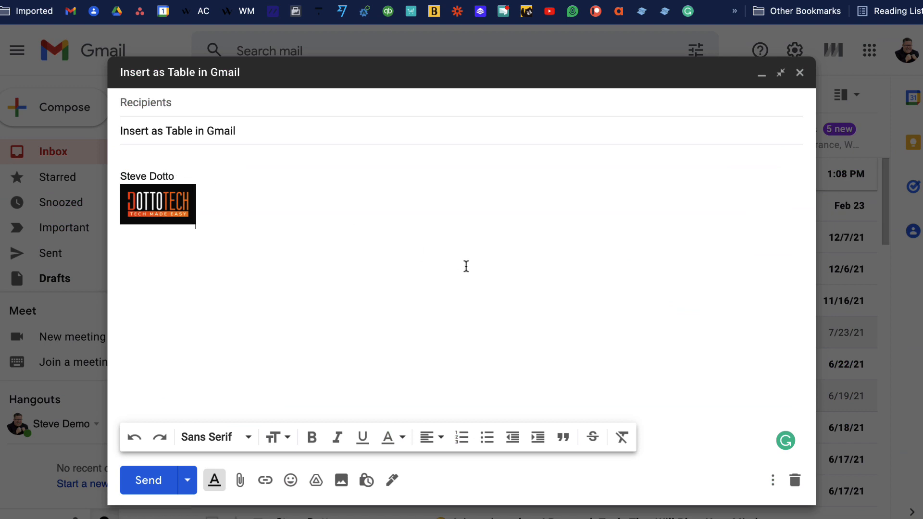
pyautogui.moveTo(225, 133)
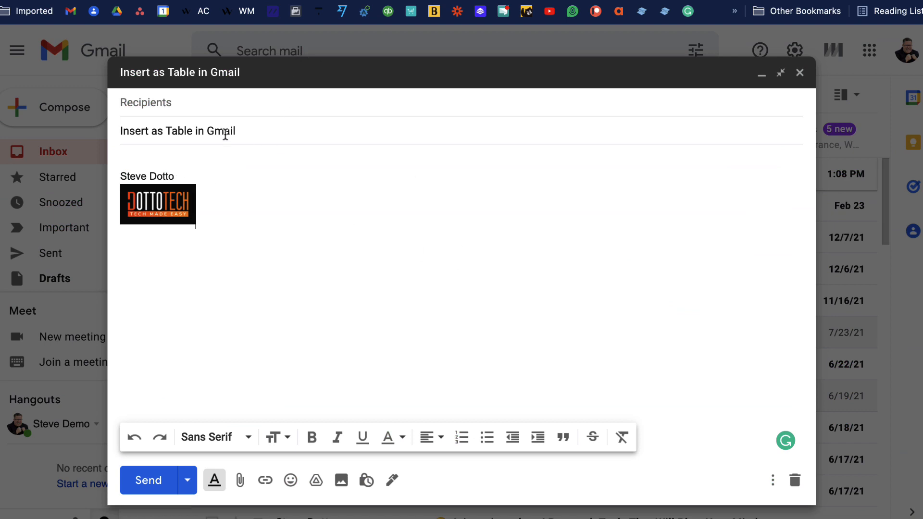
pyautogui.moveTo(281, 474)
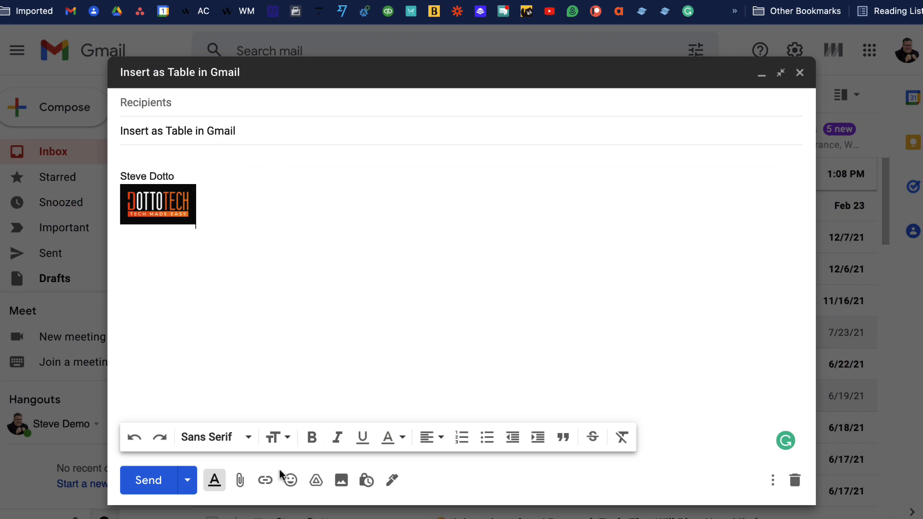
pyautogui.moveTo(387, 112)
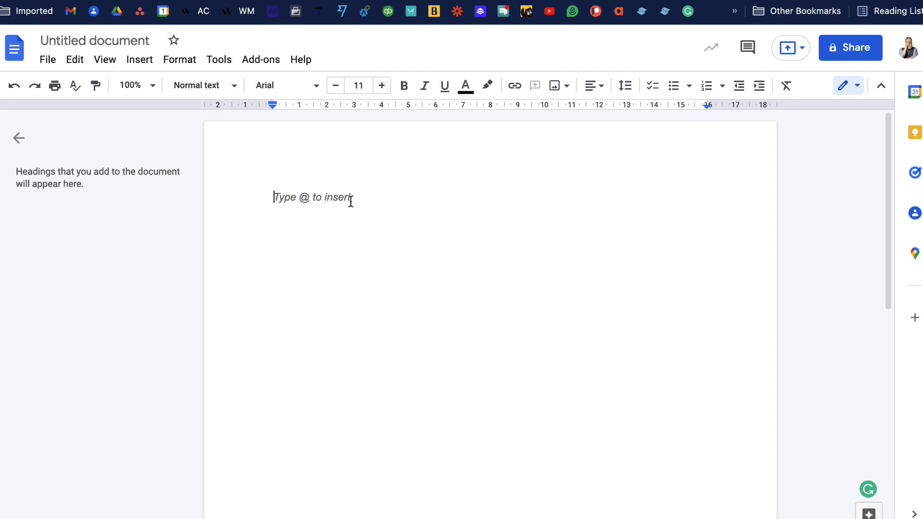
# - Insert a 4 x 3 table into the untitled Google Doc
pyautogui.click(139, 59)
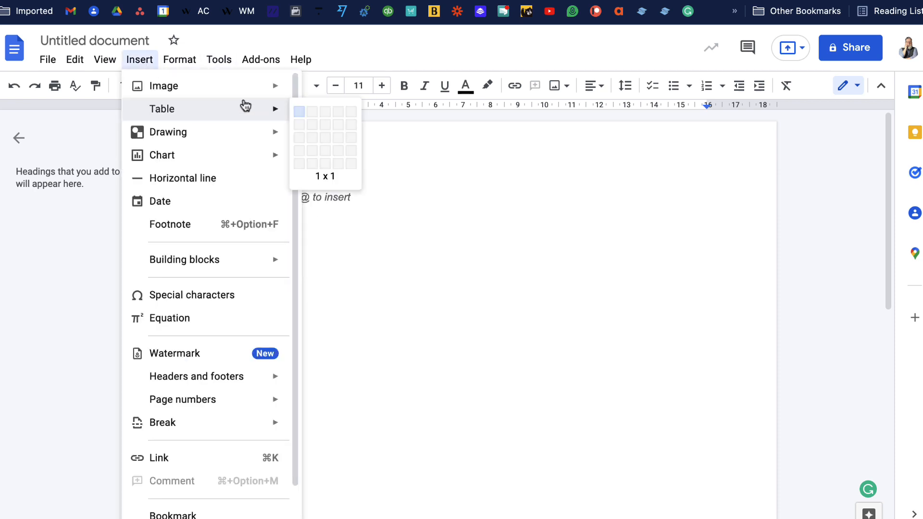
pyautogui.moveTo(330, 125)
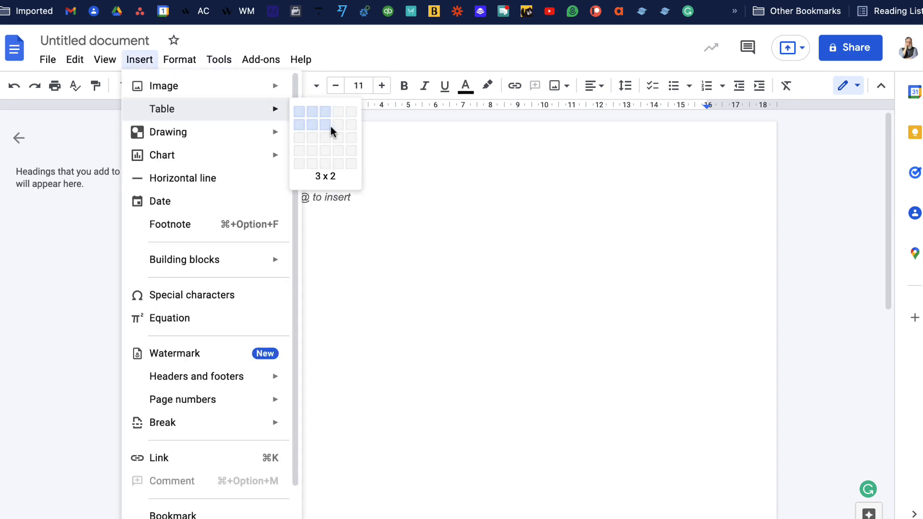
pyautogui.click(323, 124)
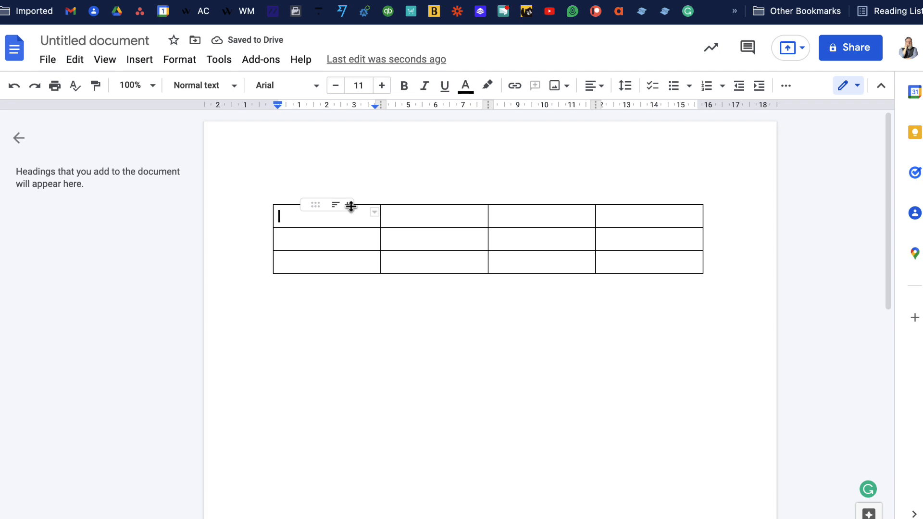
# - Fill table cells with 'Fill in the data', 'Inside the table' and 'copy'
pyautogui.write('Fill in the da')
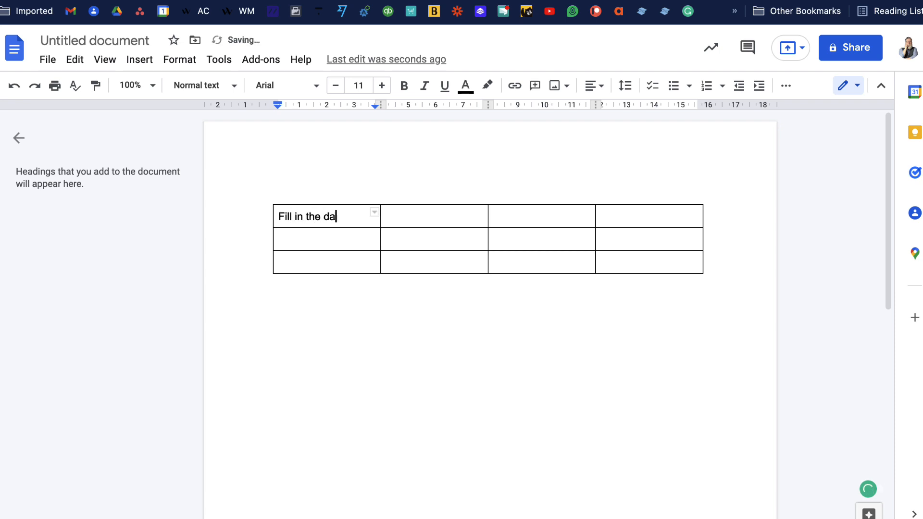
pyautogui.write('insi')
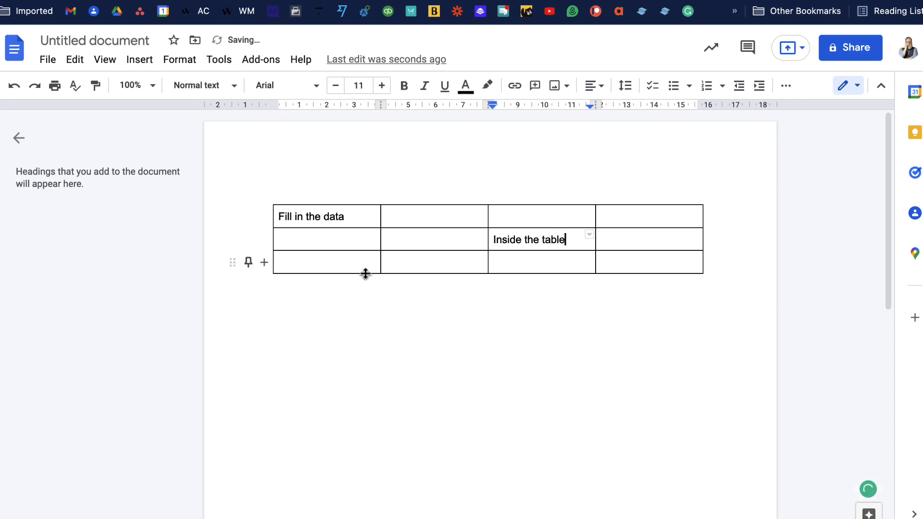
pyautogui.write('copy')
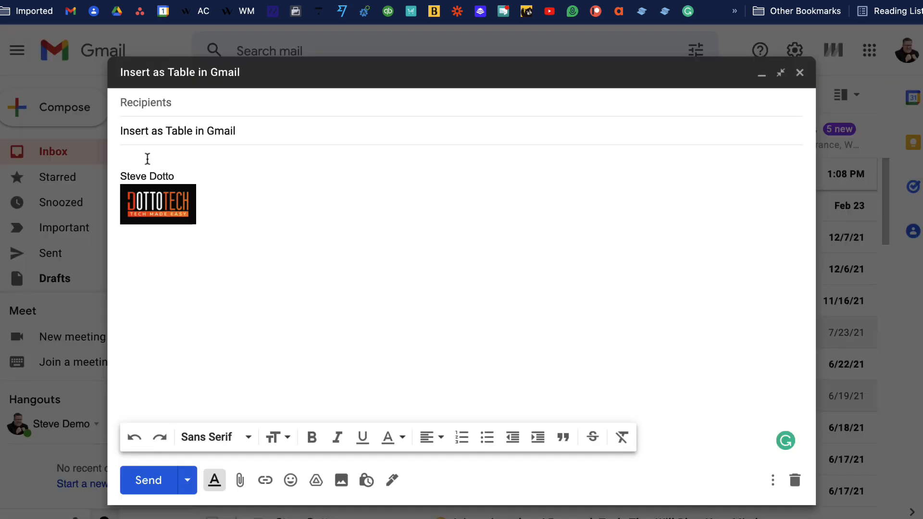
# - Paste the copied table into the Gmail draft body
pyautogui.rightClick(148, 159)
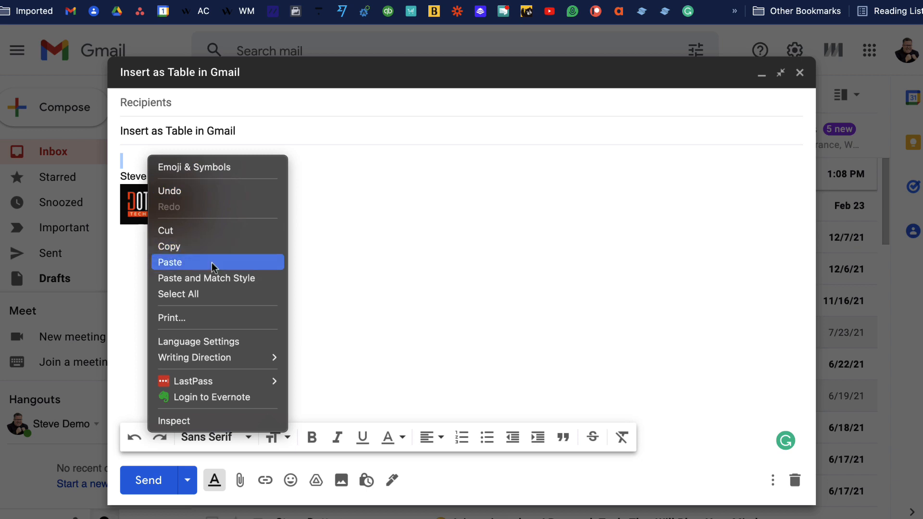
pyautogui.click(170, 262)
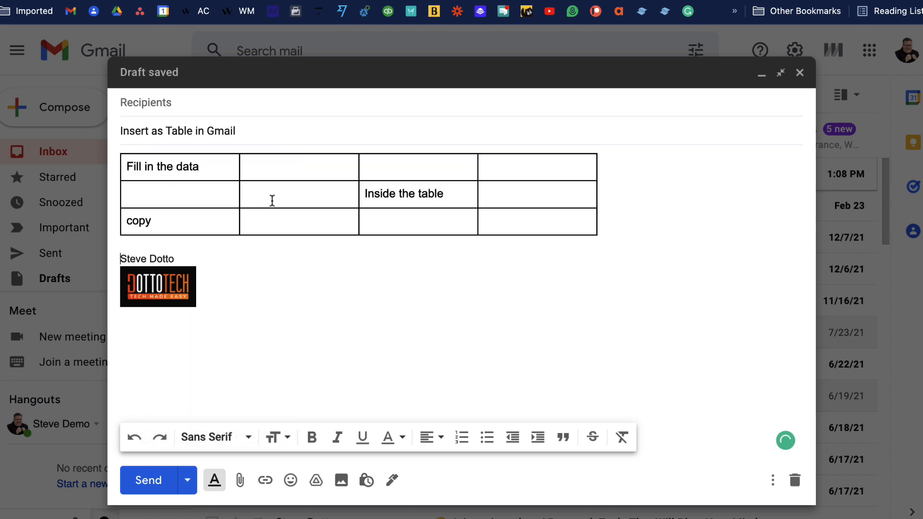
# - Type 'still able to edit' into the pasted table's row 2, column 2 cell
pyautogui.click(271, 195)
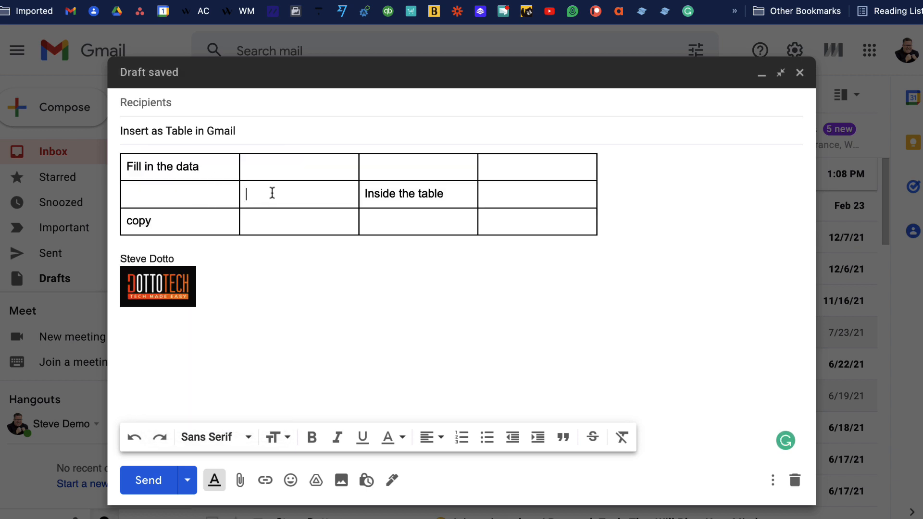
pyautogui.write('still able to')
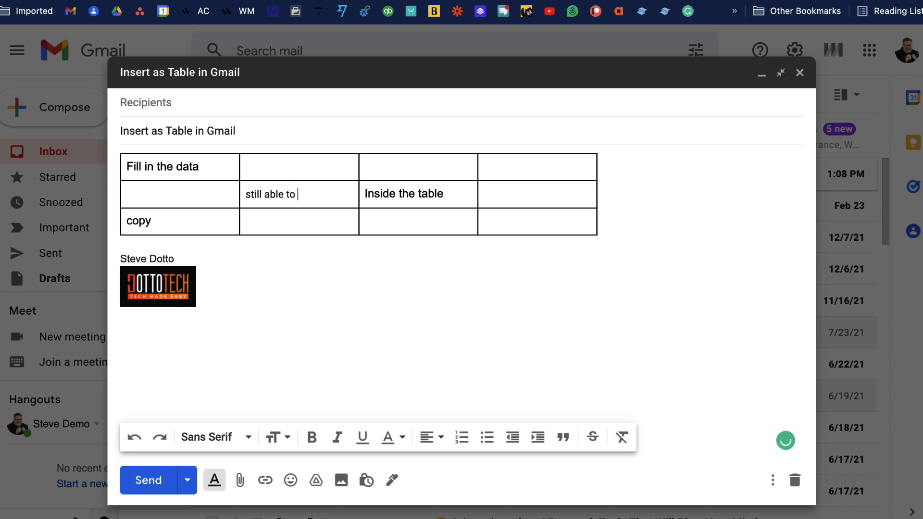
pyautogui.write('edit')
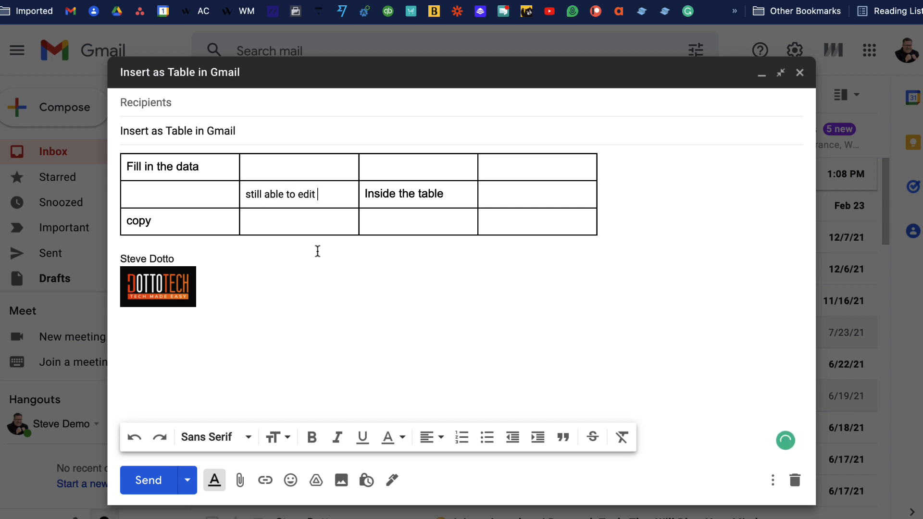